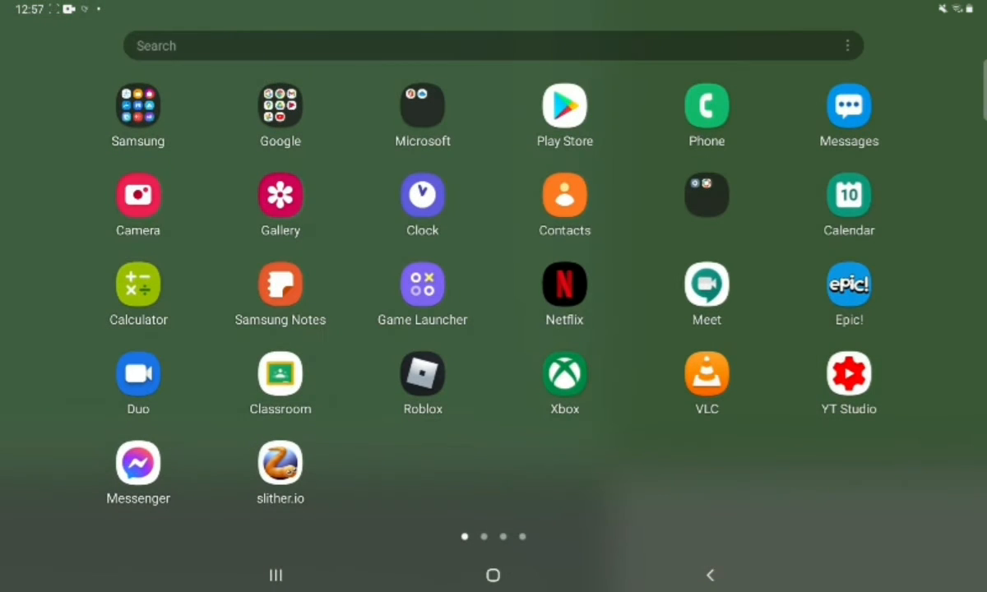
- Launch Roblox from the app drawer and land on its Home page
{"action": "left_click", "coordinate": [421, 375]}
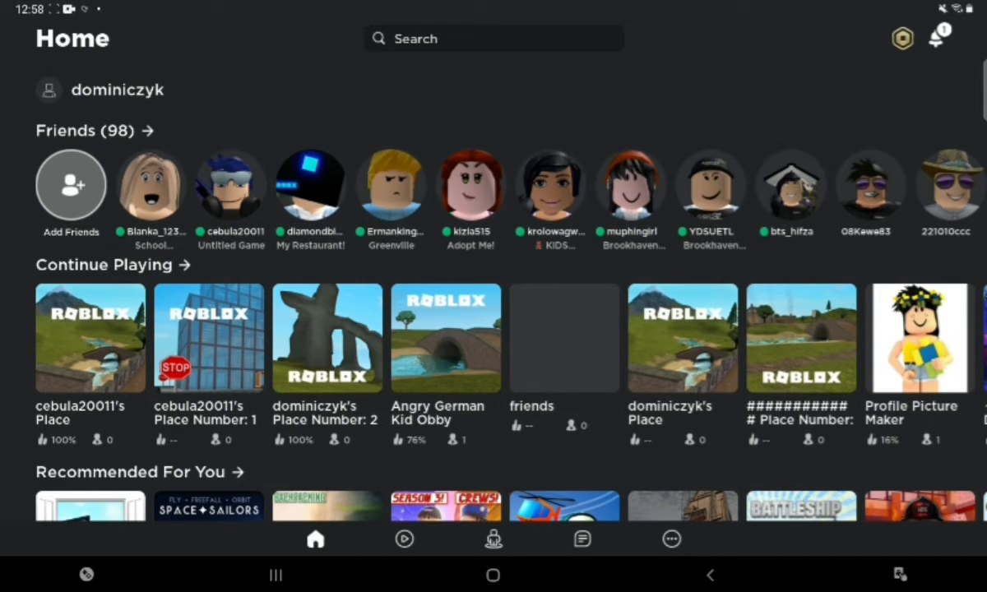
- Browse the Home feed, visit the Avatar page, then show the More sections page
{"action": "scroll", "scroll_direction": "down", "scroll_amount": 3}
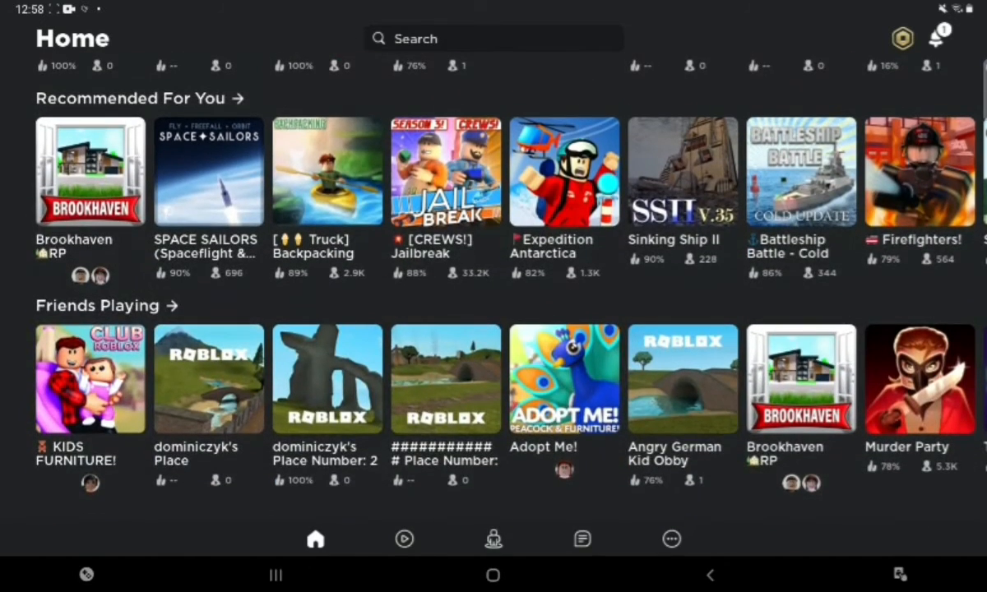
{"action": "left_click", "coordinate": [494, 540]}
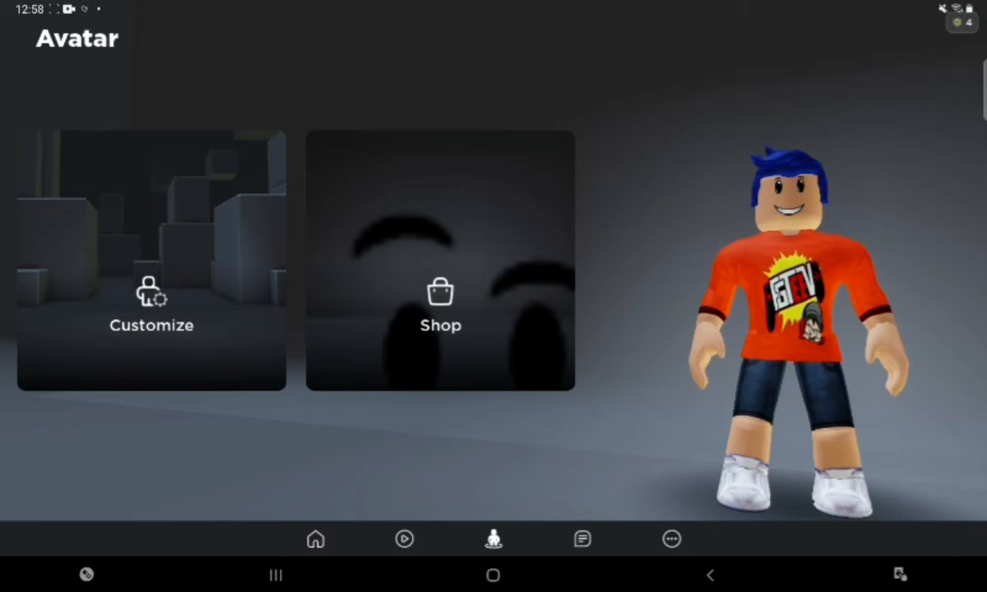
{"action": "left_click", "coordinate": [671, 540]}
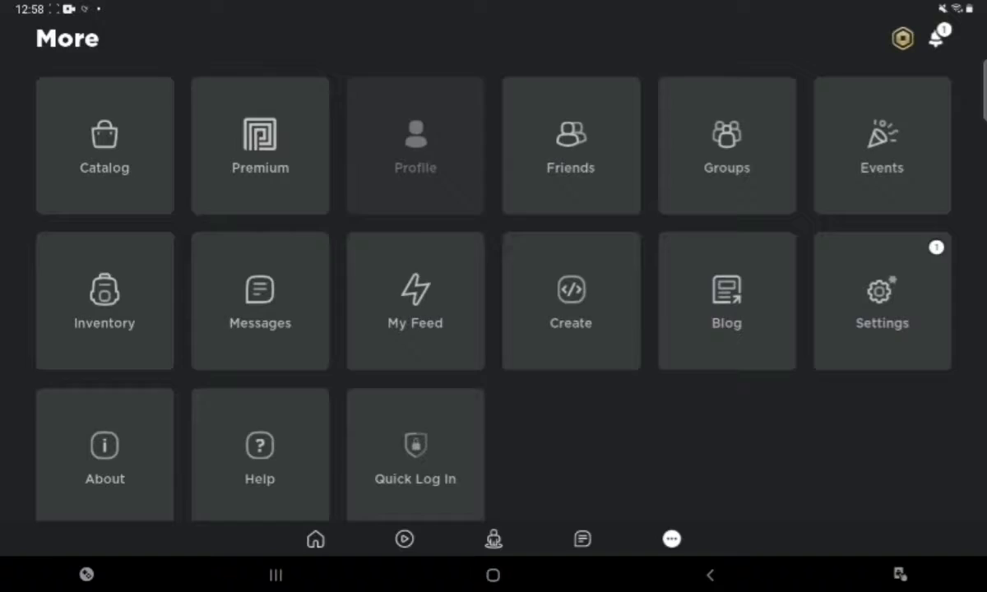
- View the user's own profile, check its About details, and show the Creations list of three games
{"action": "left_click", "coordinate": [415, 145]}
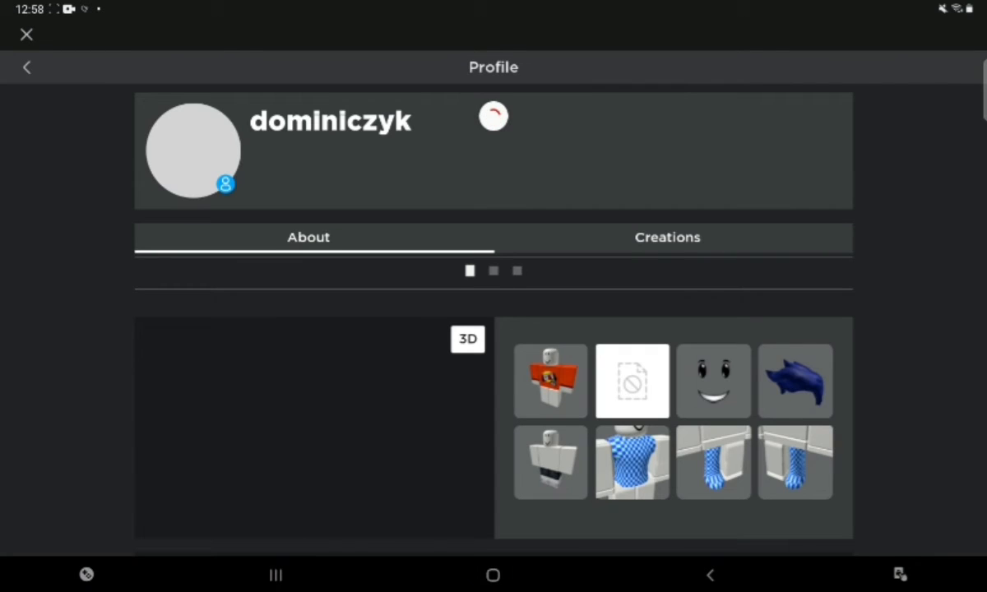
{"action": "left_click", "coordinate": [668, 237]}
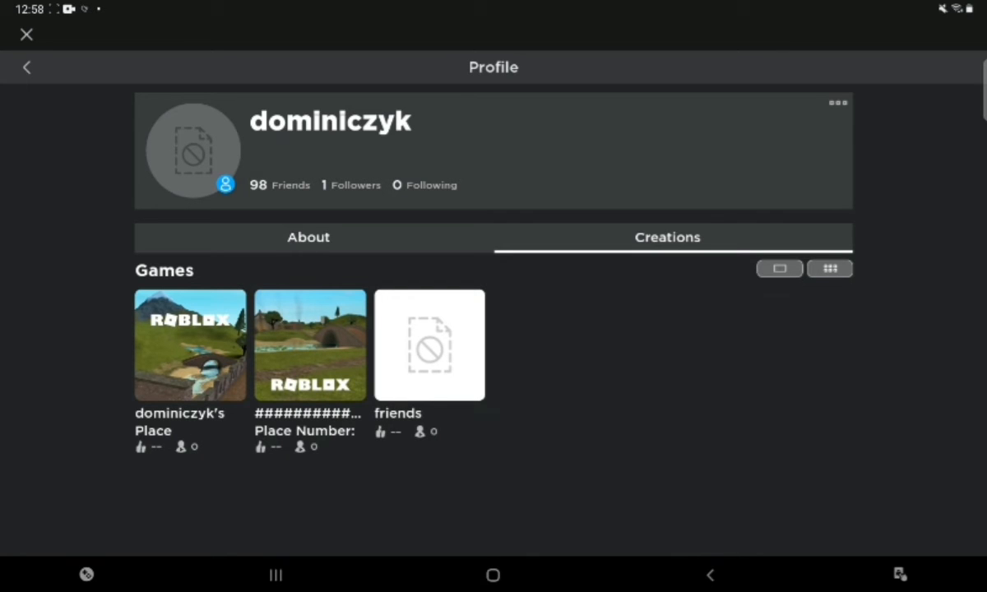
{"action": "left_click", "coordinate": [308, 237]}
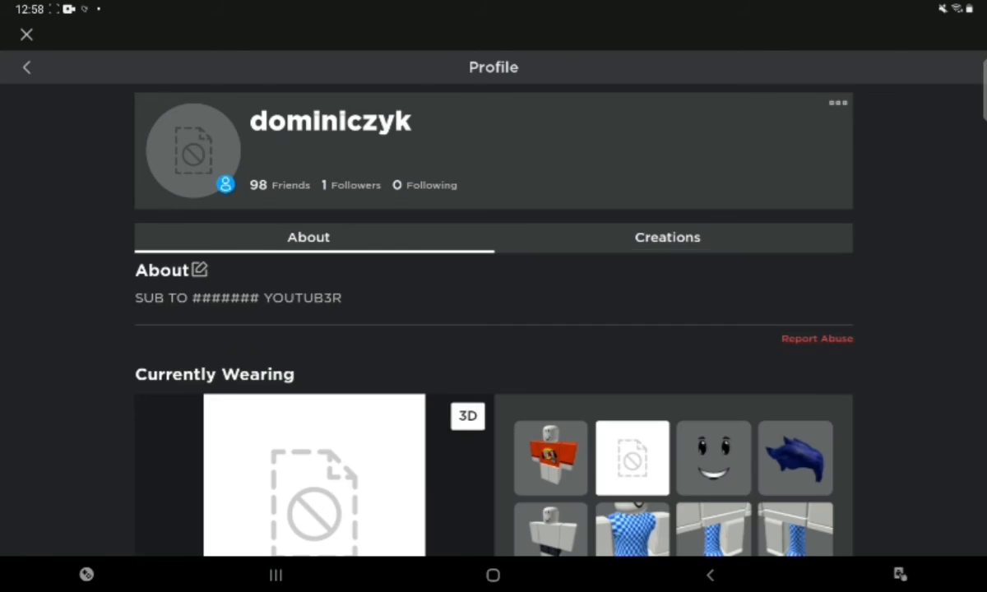
{"action": "scroll", "scroll_direction": "down", "scroll_amount": 3}
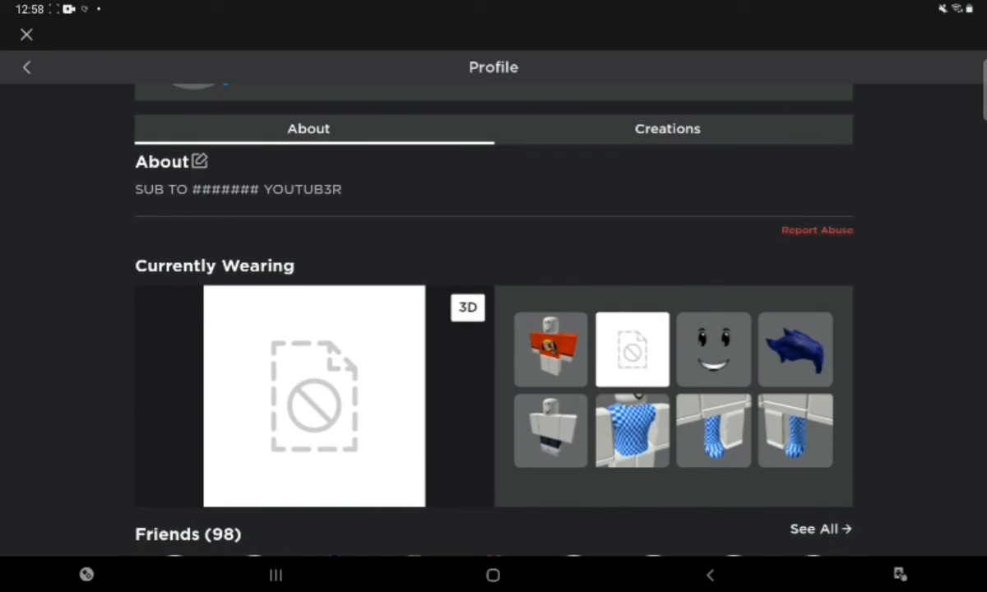
{"action": "left_click", "coordinate": [668, 128]}
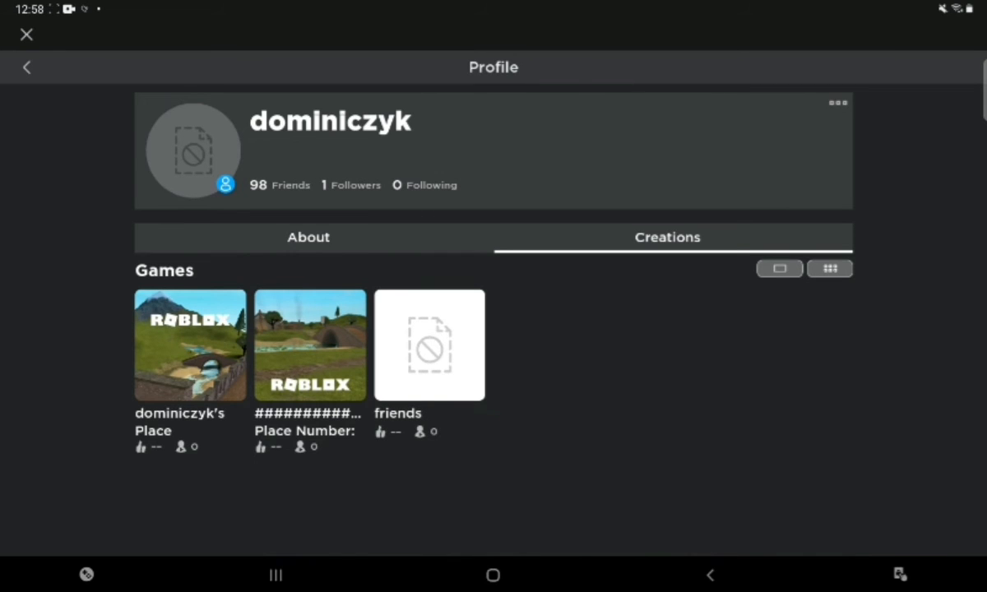